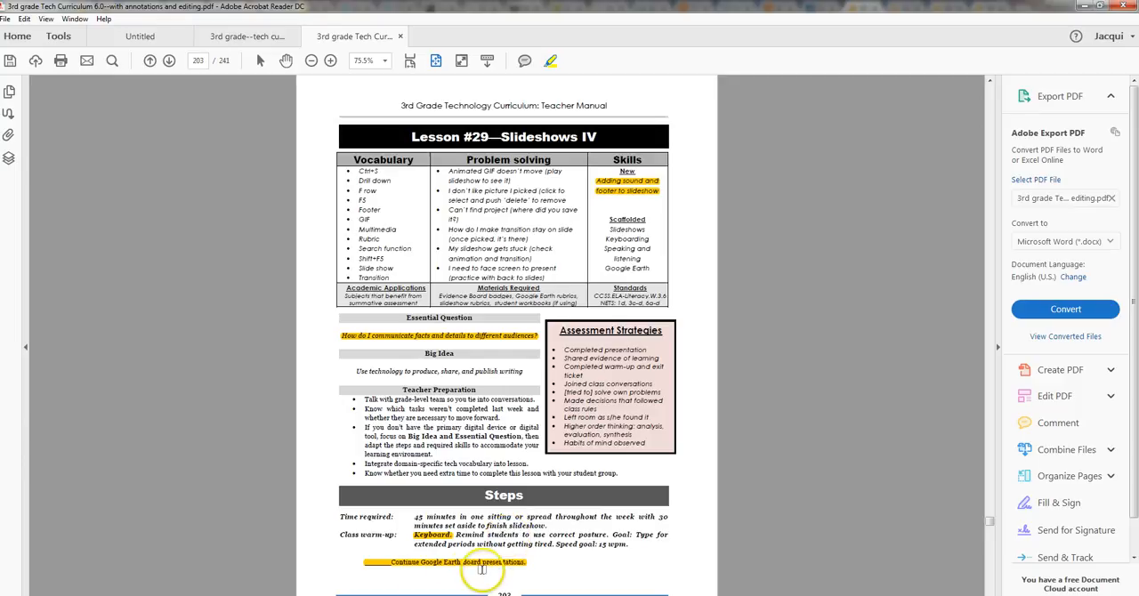
scroll(down, 3)
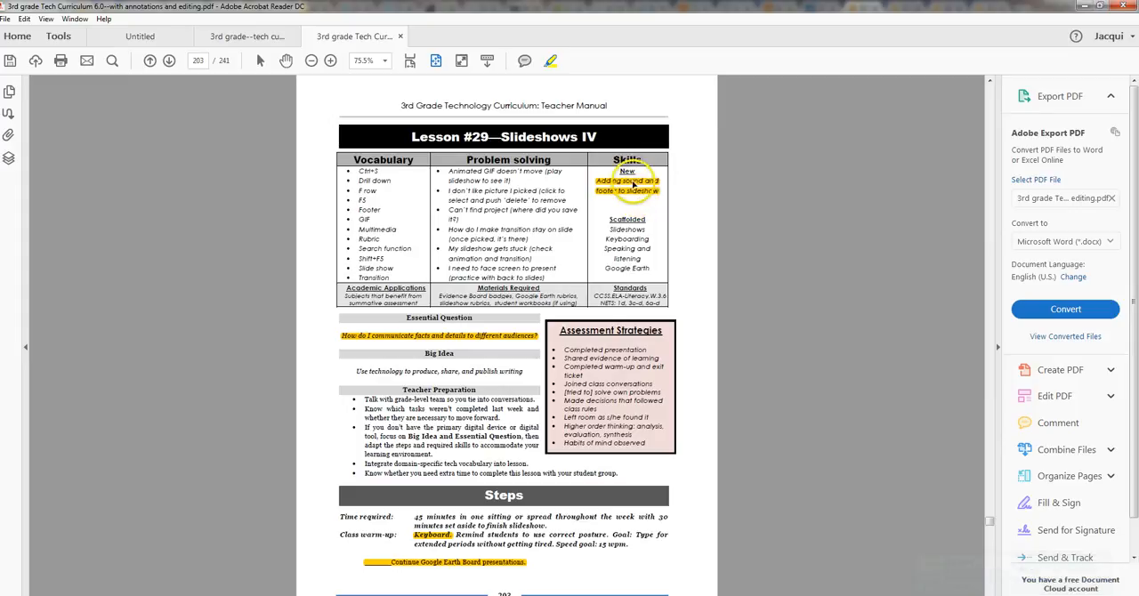
scroll(down, 3)
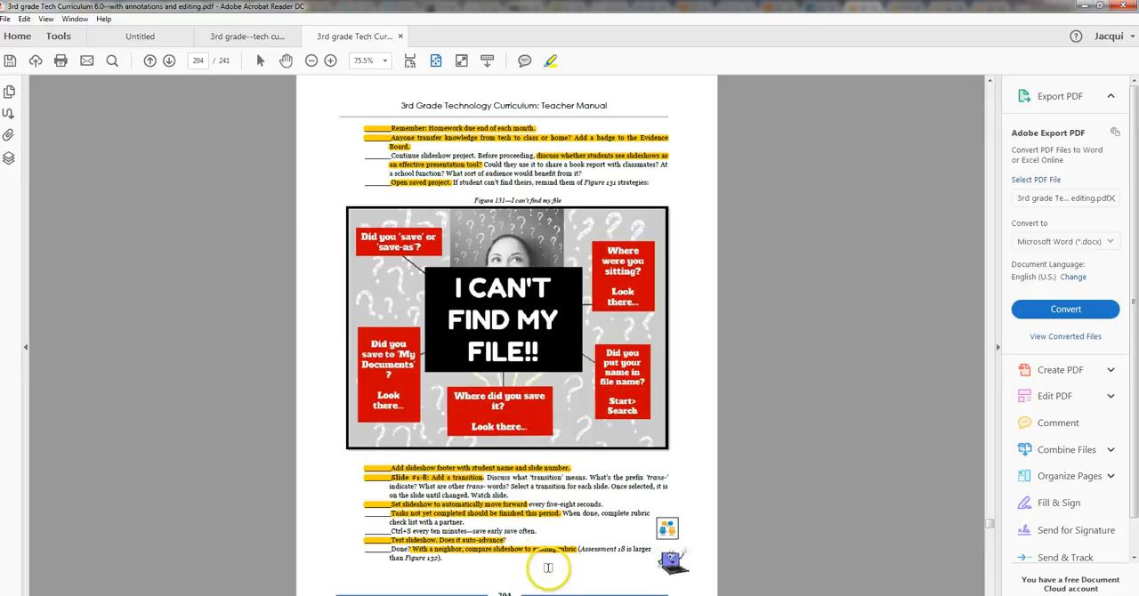
mouse_move(538, 563)
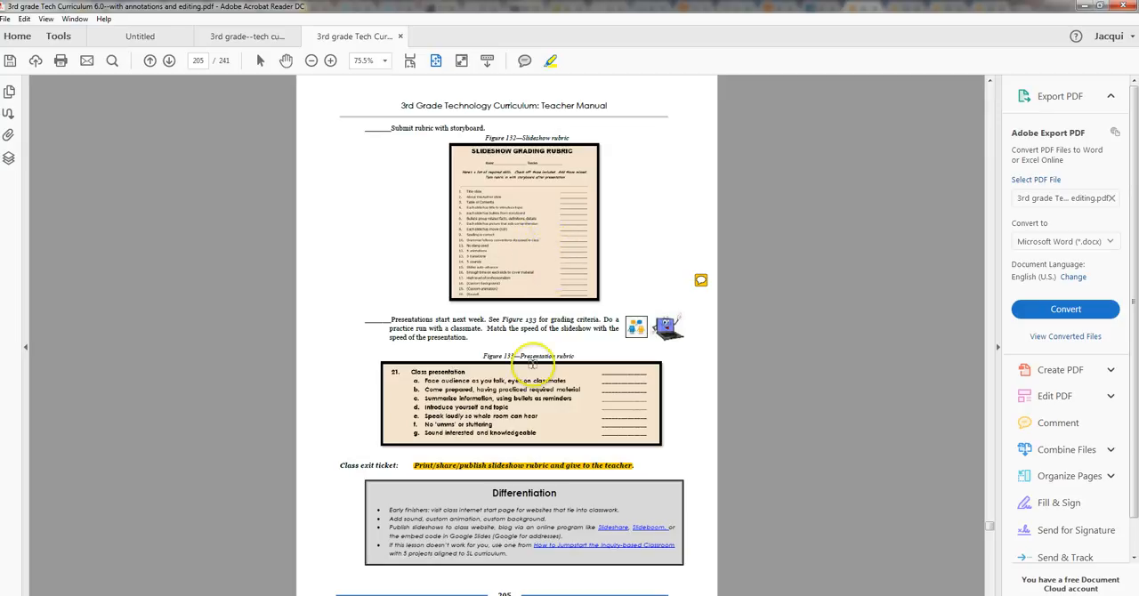
mouse_move(513, 470)
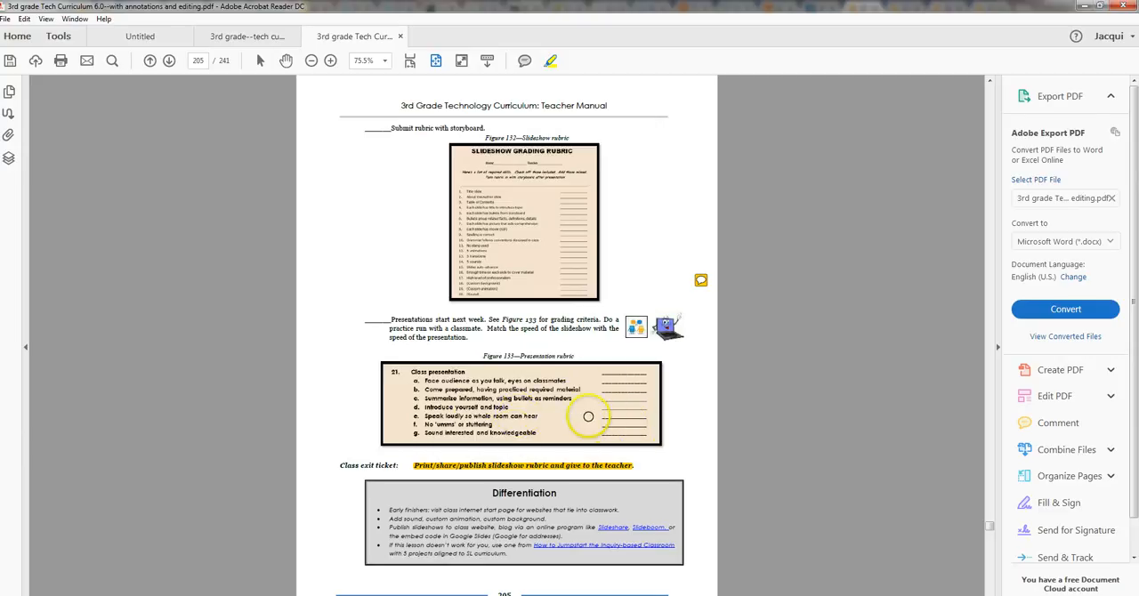
mouse_move(637, 420)
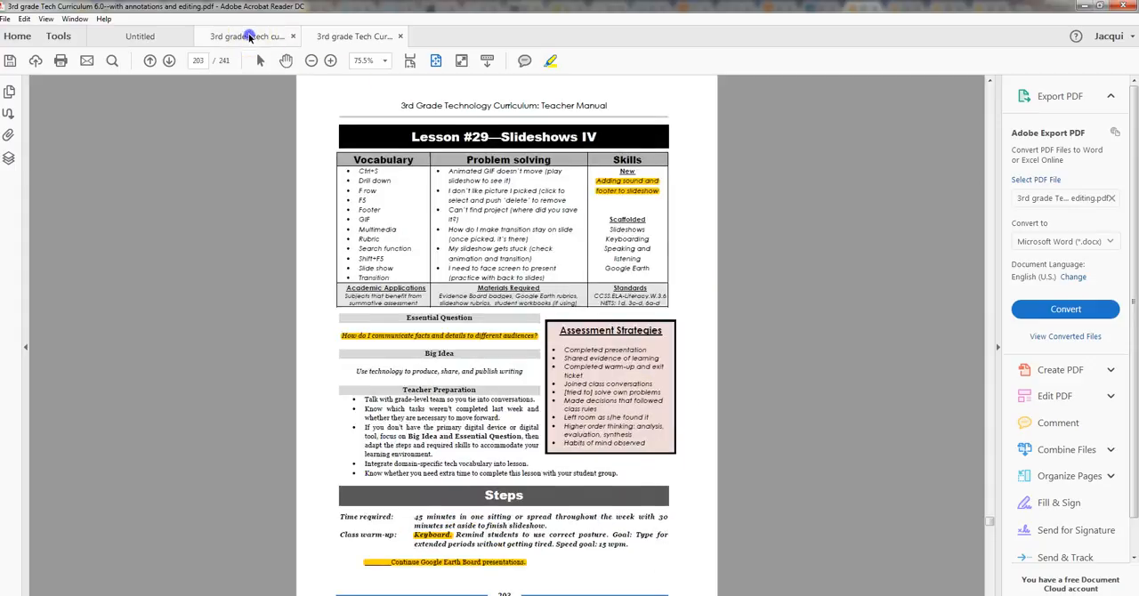
click(245, 36)
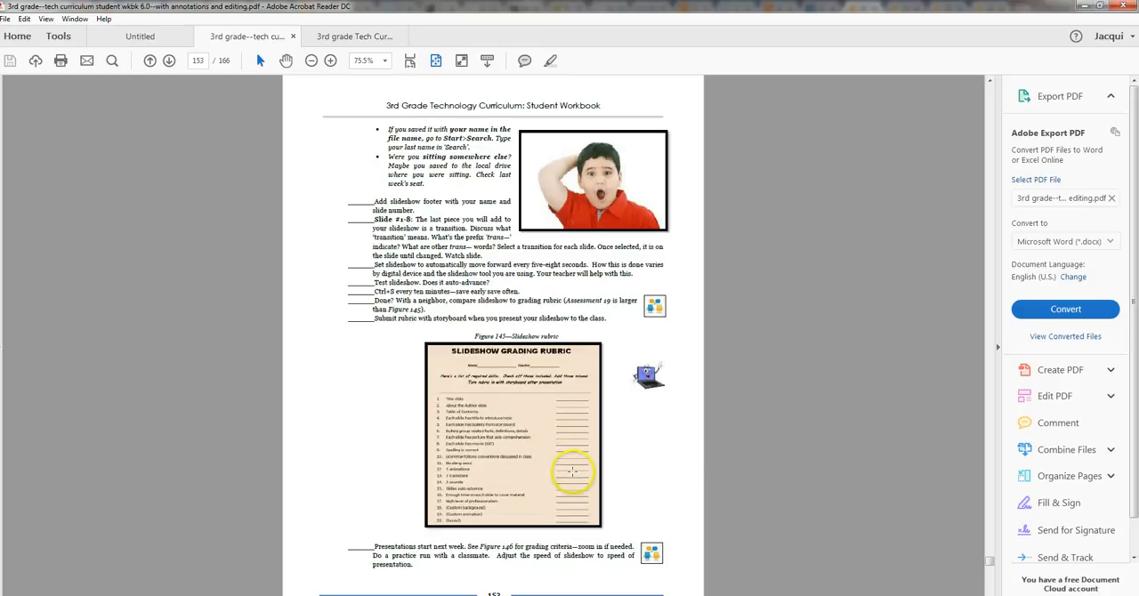
mouse_move(568, 509)
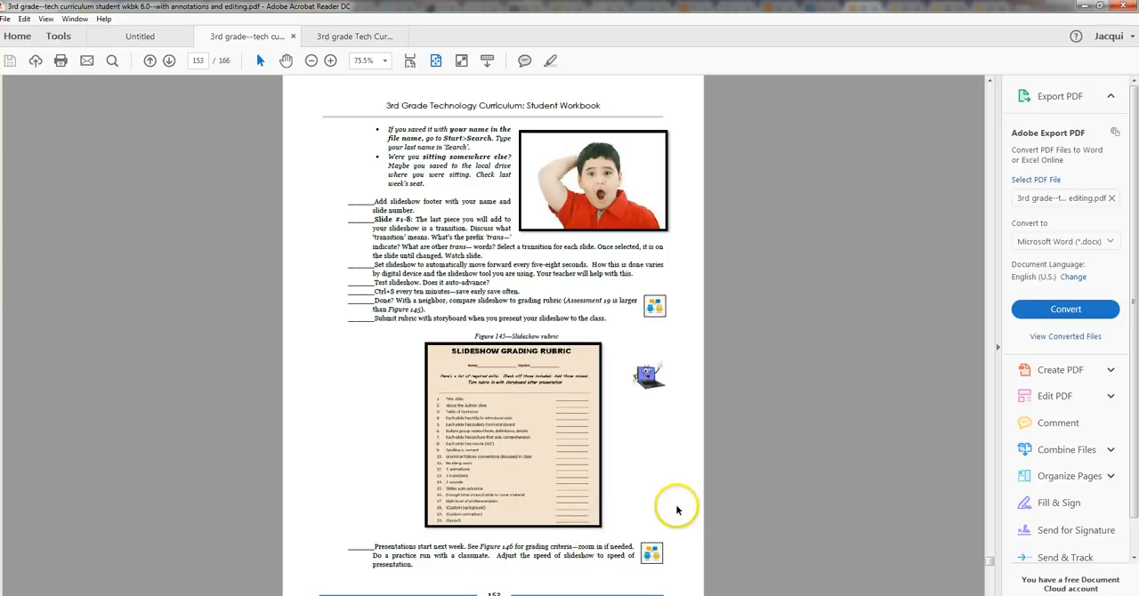
mouse_move(687, 490)
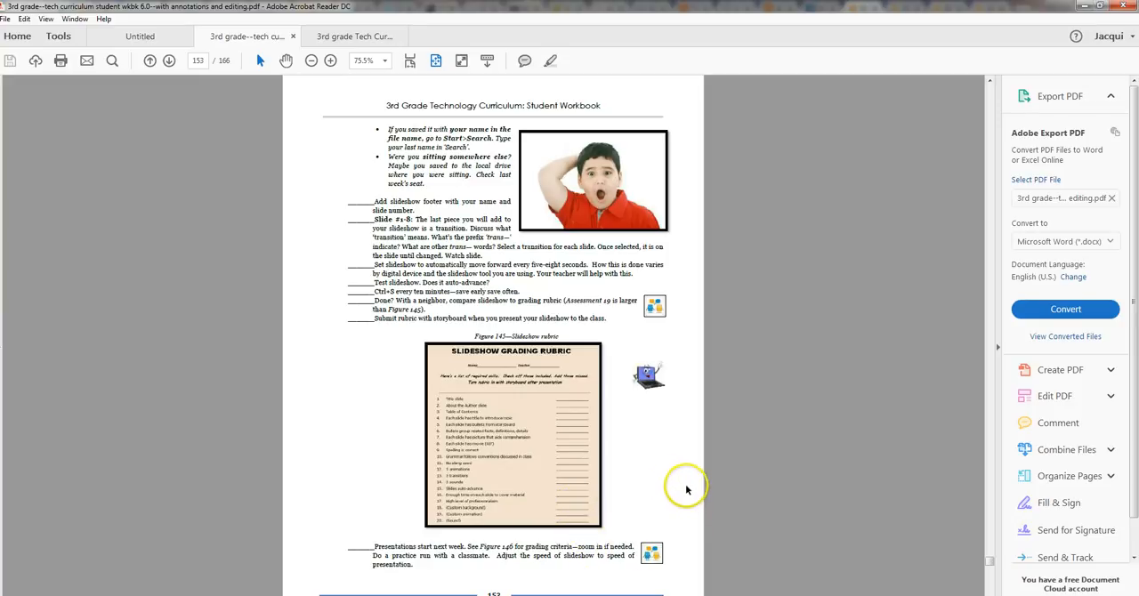
mouse_move(569, 399)
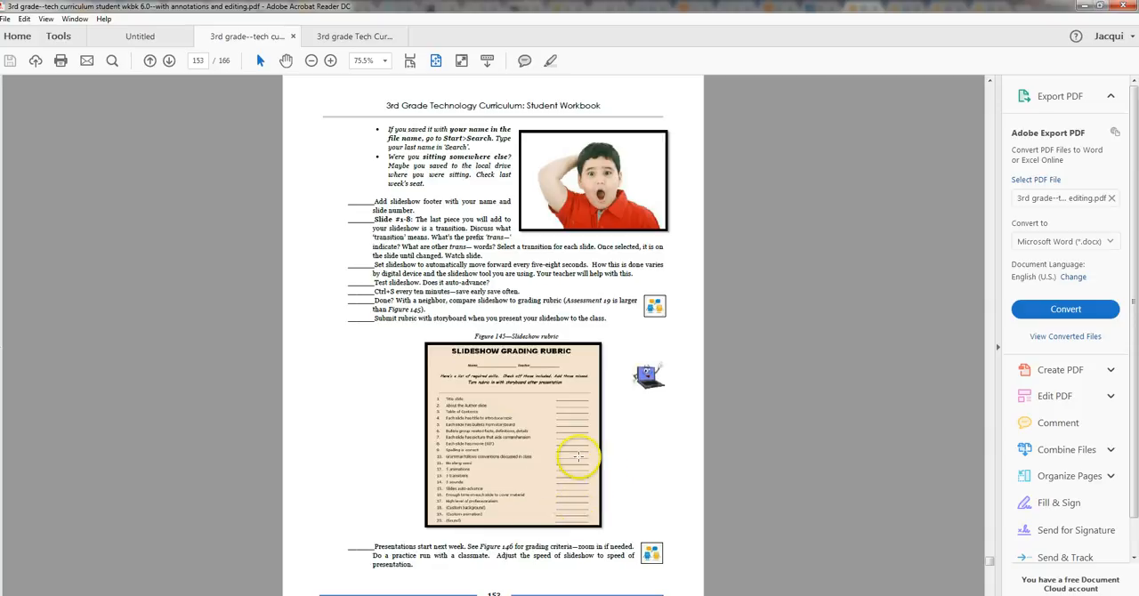
scroll(down, 3)
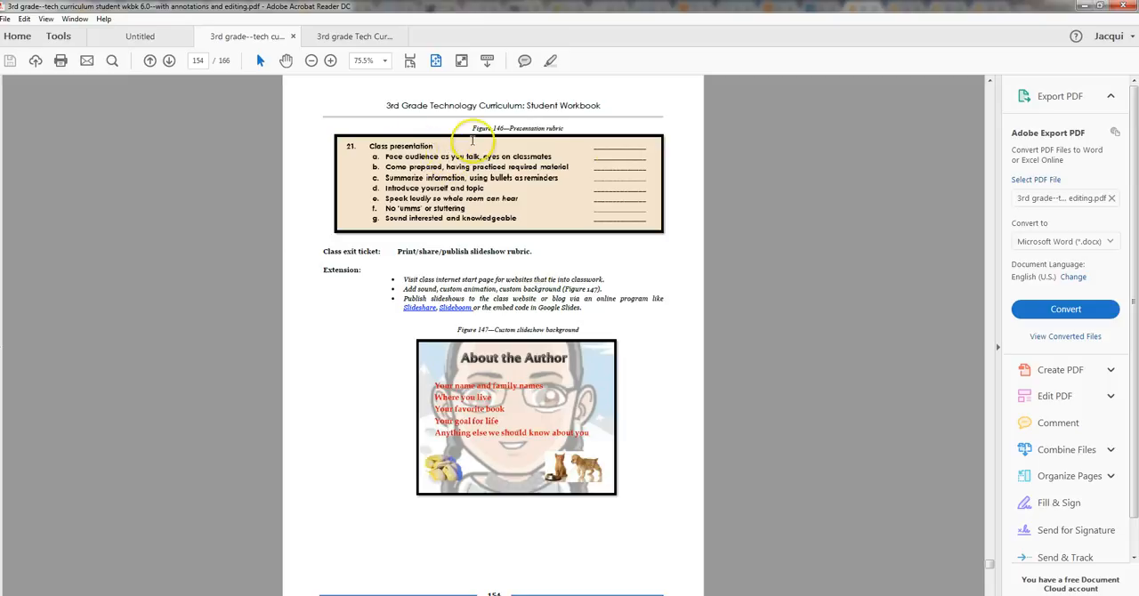
mouse_move(556, 181)
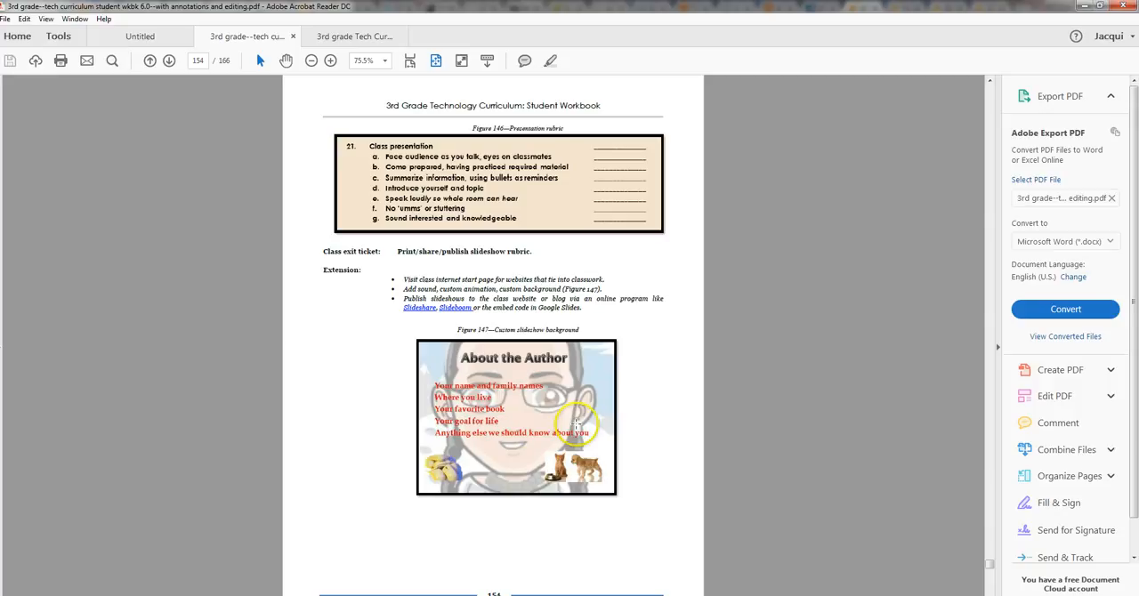
mouse_move(598, 420)
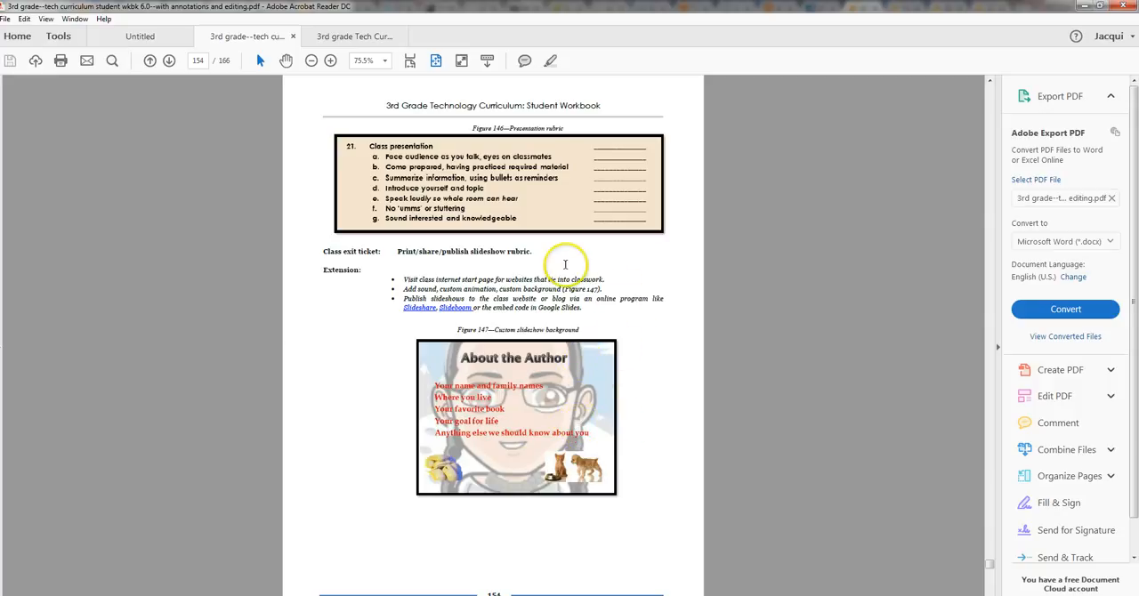
mouse_move(573, 322)
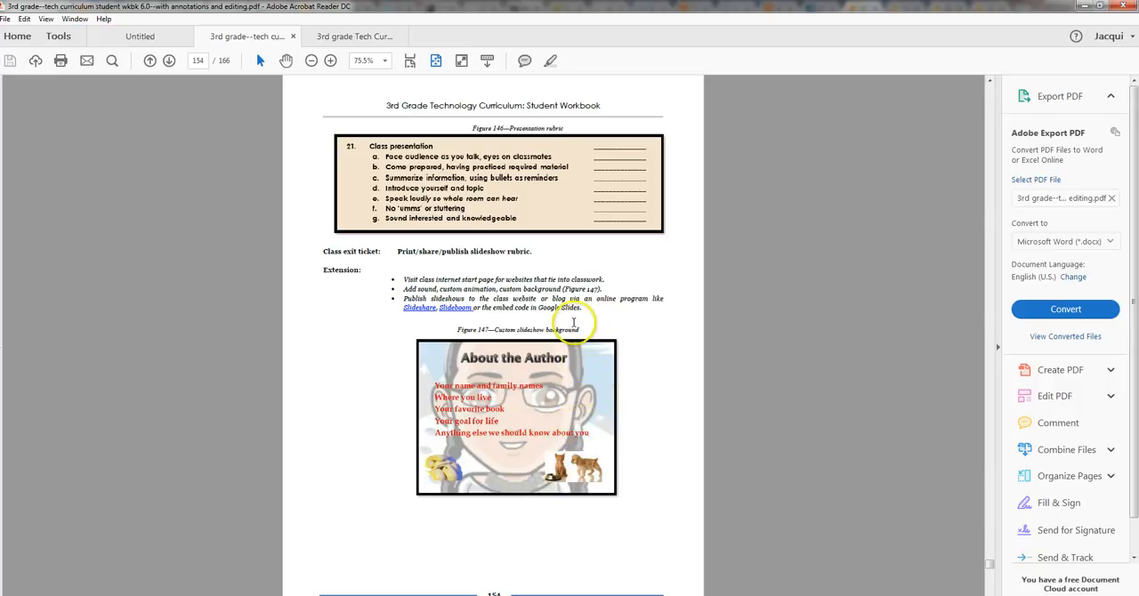
click(353, 36)
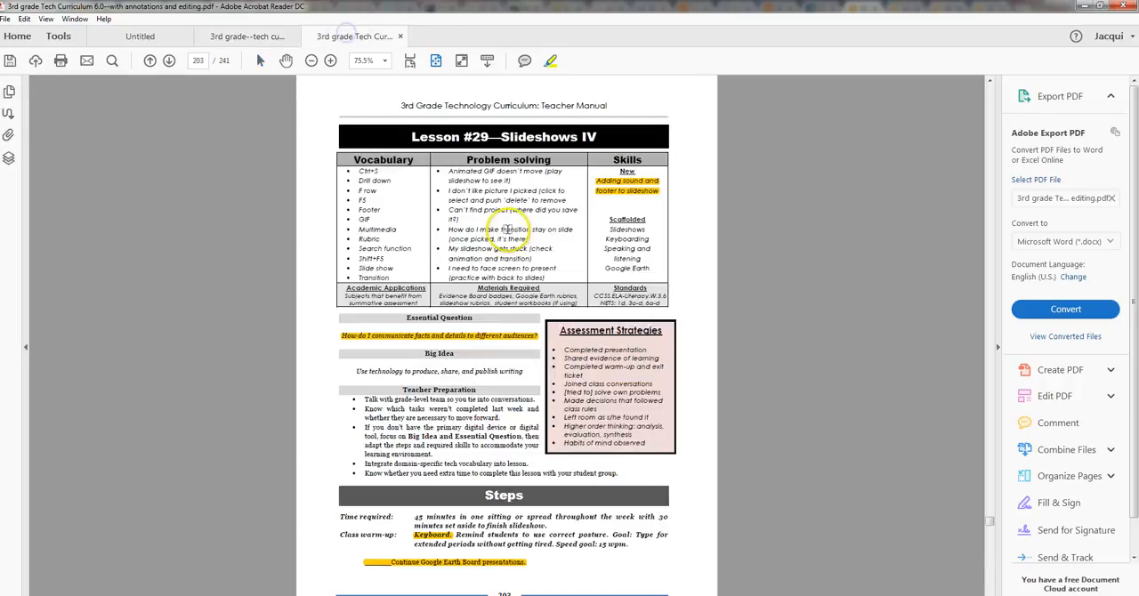